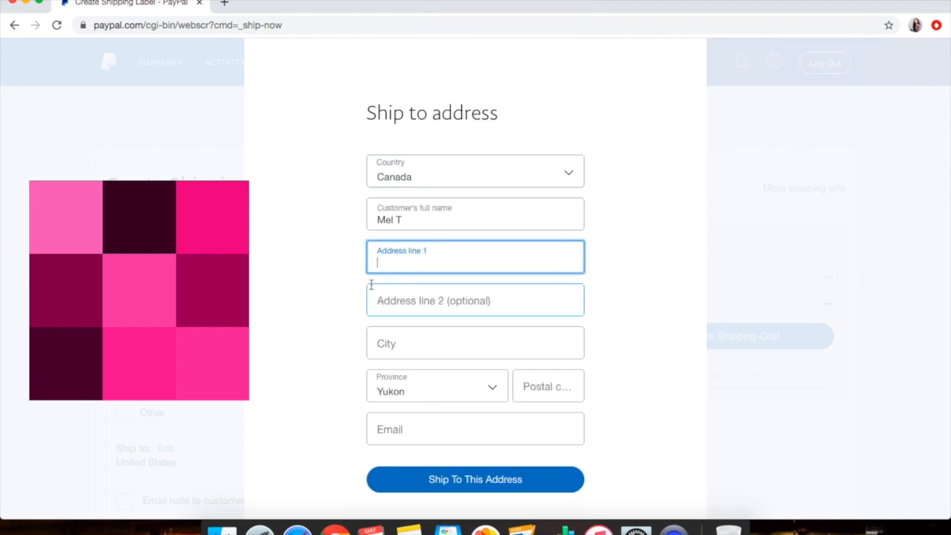
text(3100 N Service Rd)
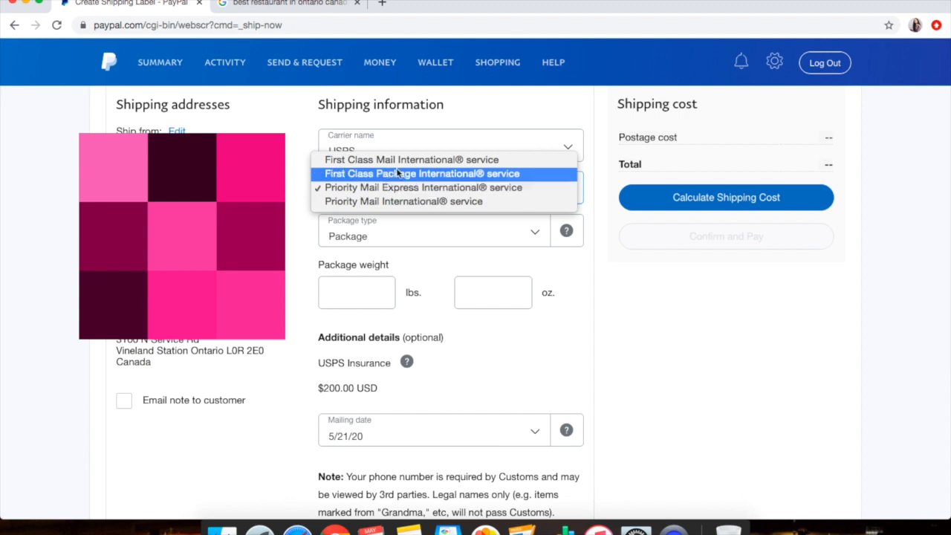
- Choose Priority Mail International as the USPS shipping service for the label
click(422, 202)
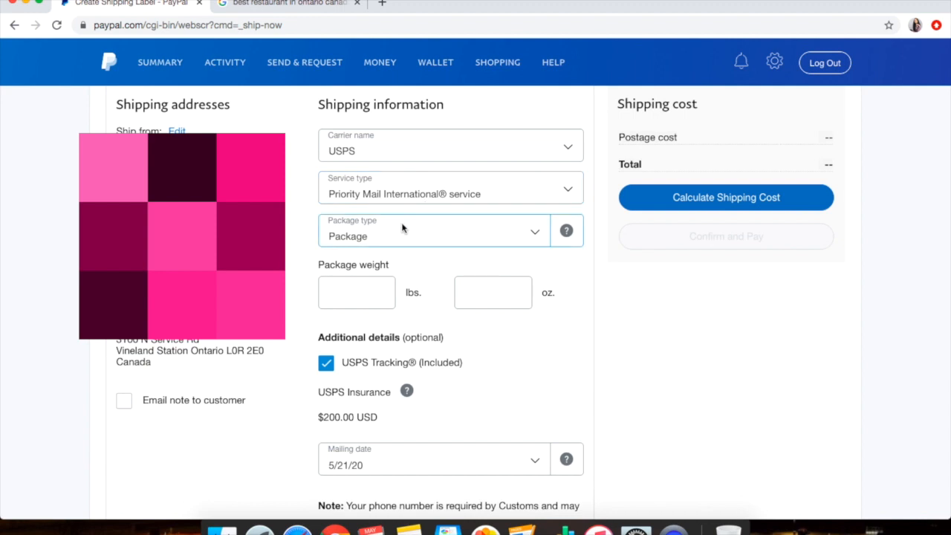